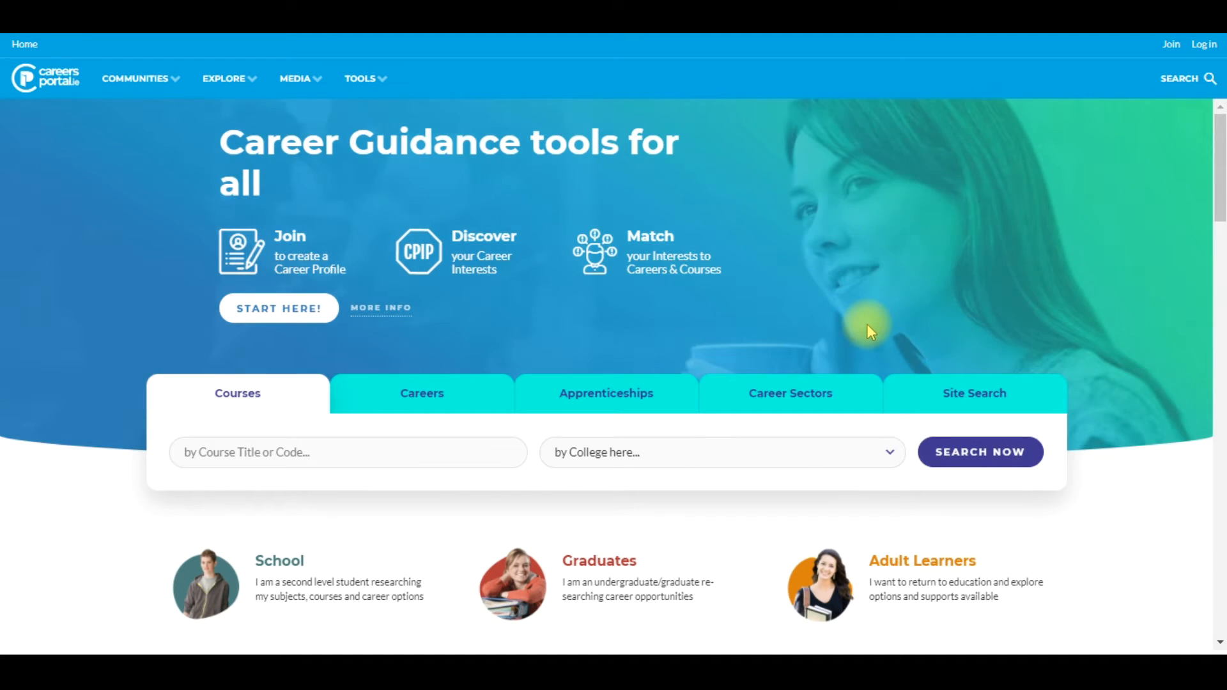
mouse_move(1121, 106)
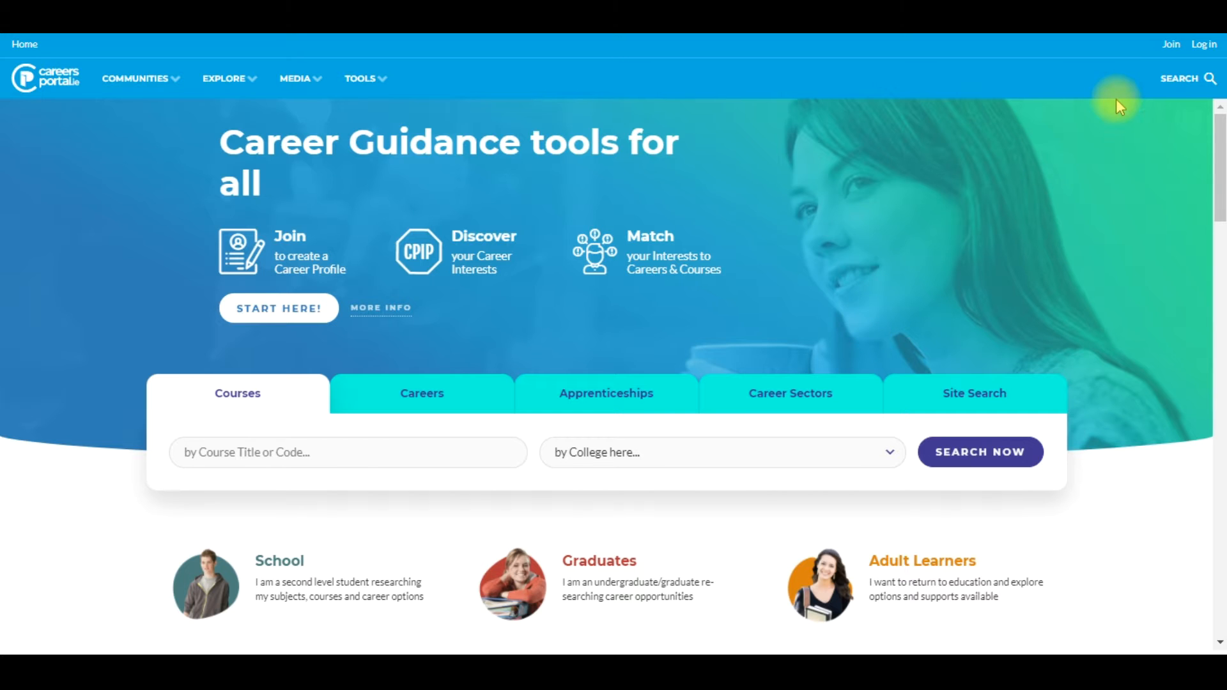
mouse_move(1173, 45)
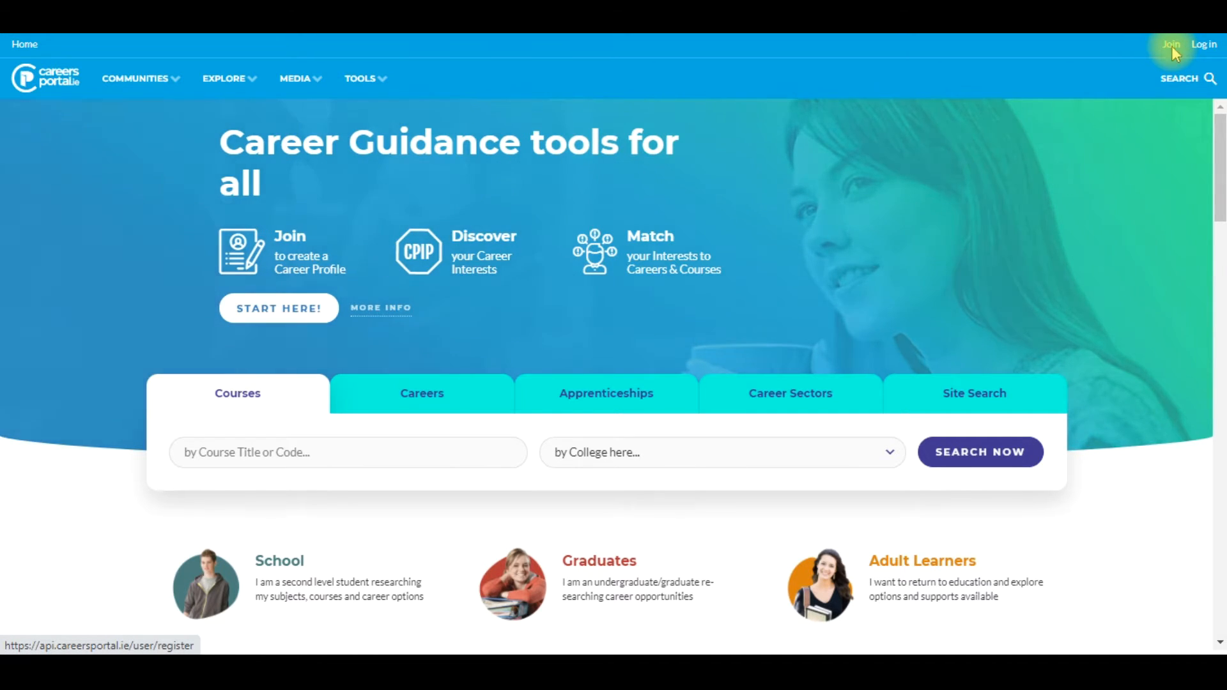
Open the Join form and enter the new student's first and last names
click(1172, 44)
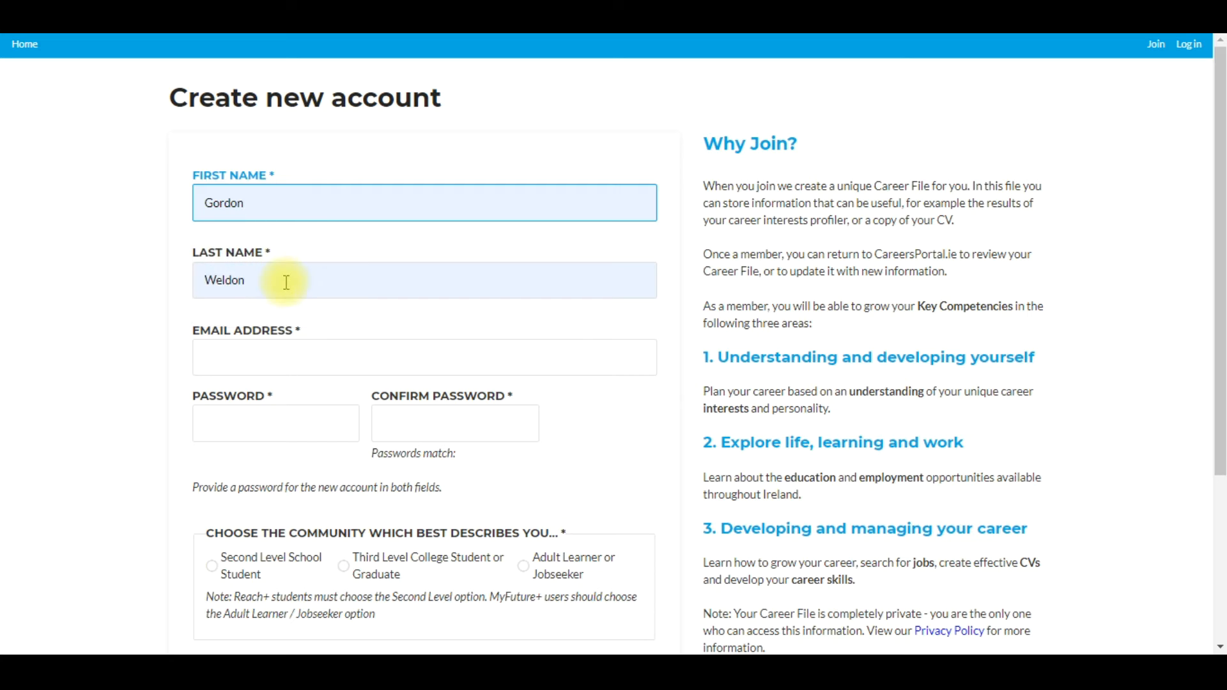
mouse_move(481, 328)
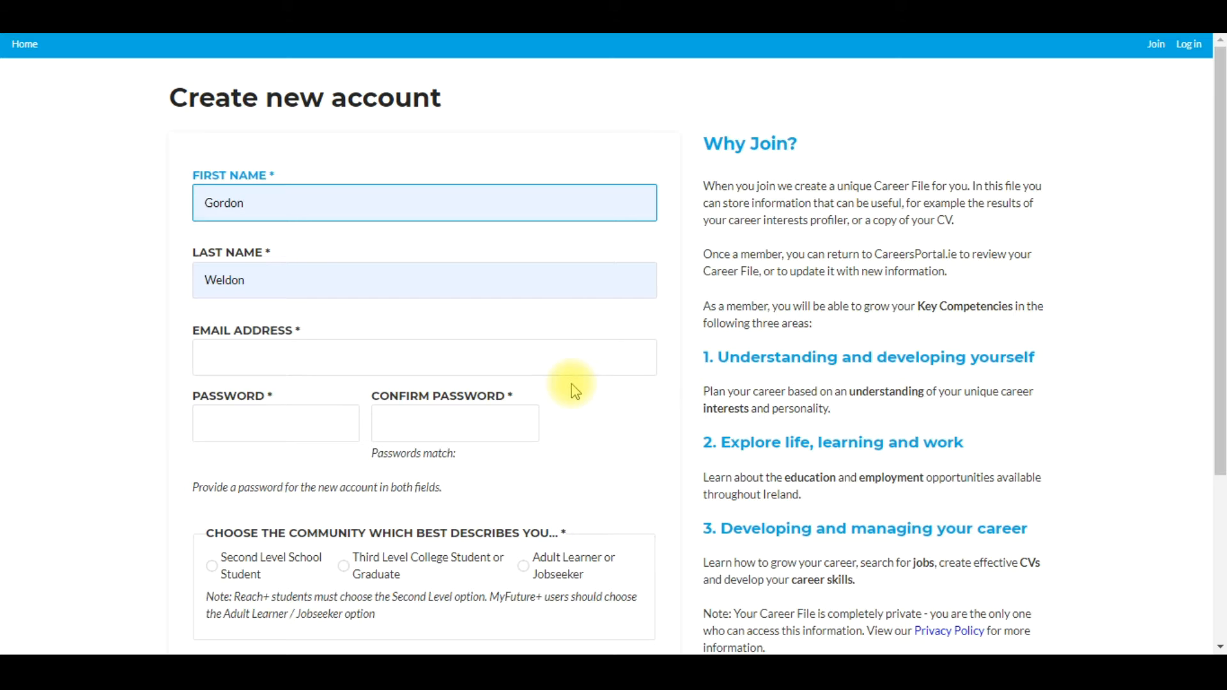
click(275, 422)
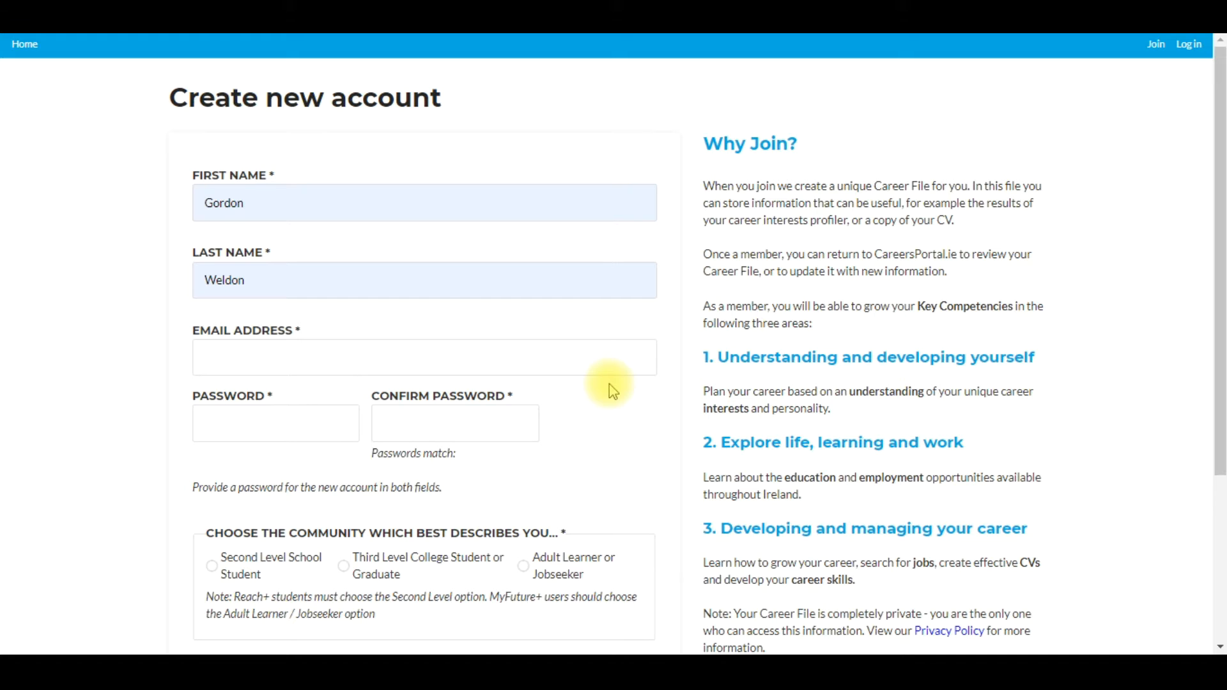
Choose Second Level School Student, tick newsletter and Privacy Policy, and create the account
scroll(down, 3)
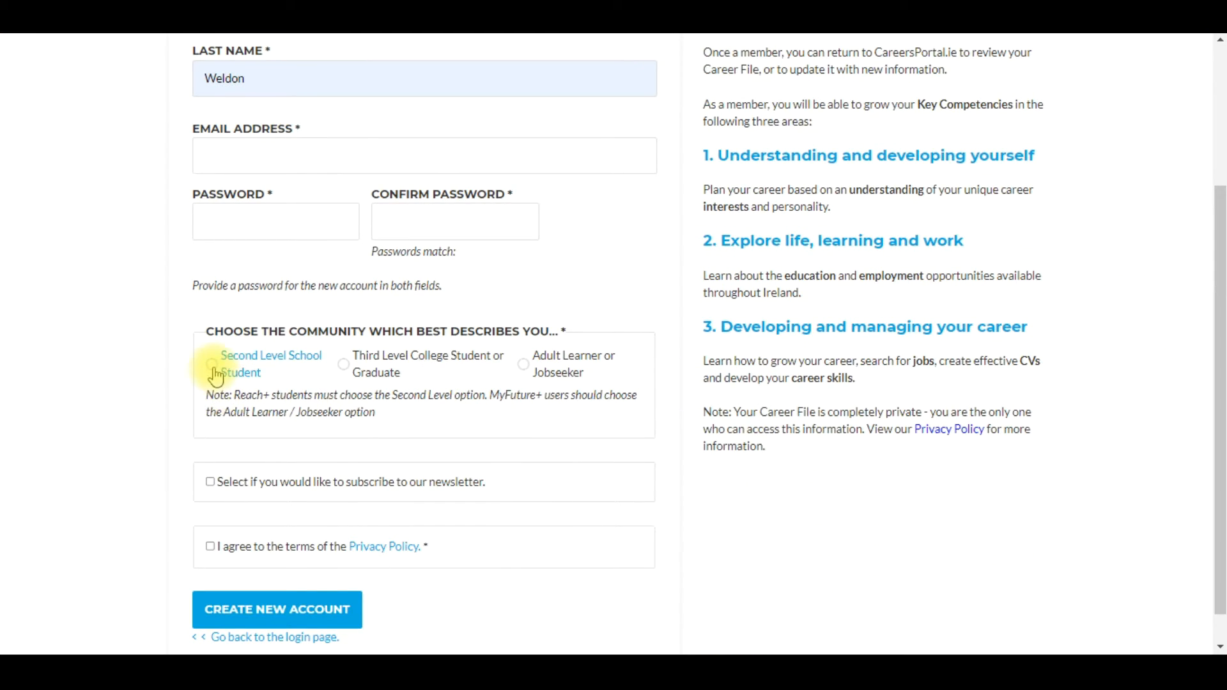
click(211, 363)
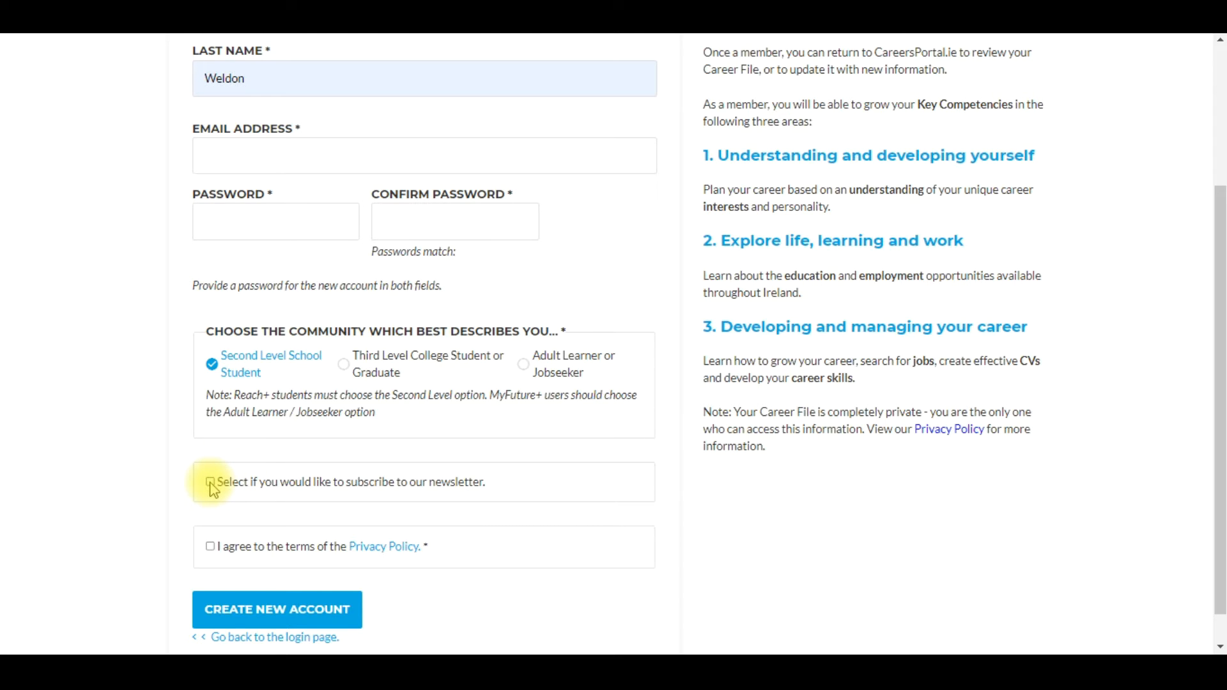
click(211, 482)
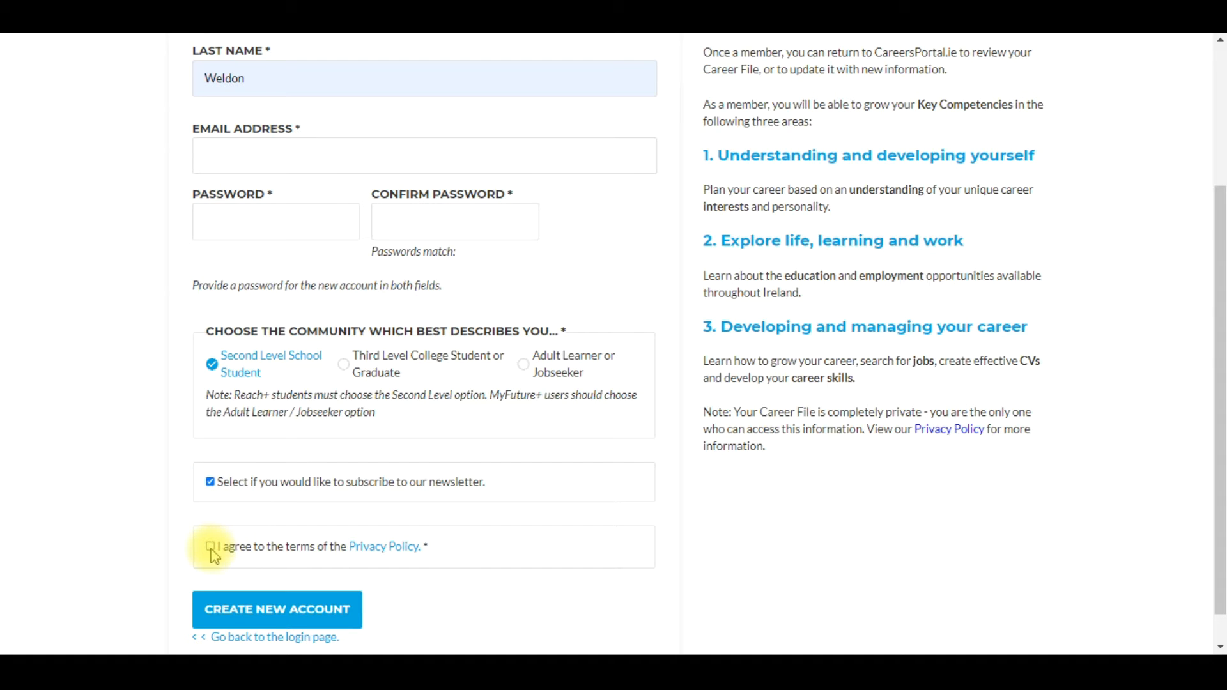
click(211, 547)
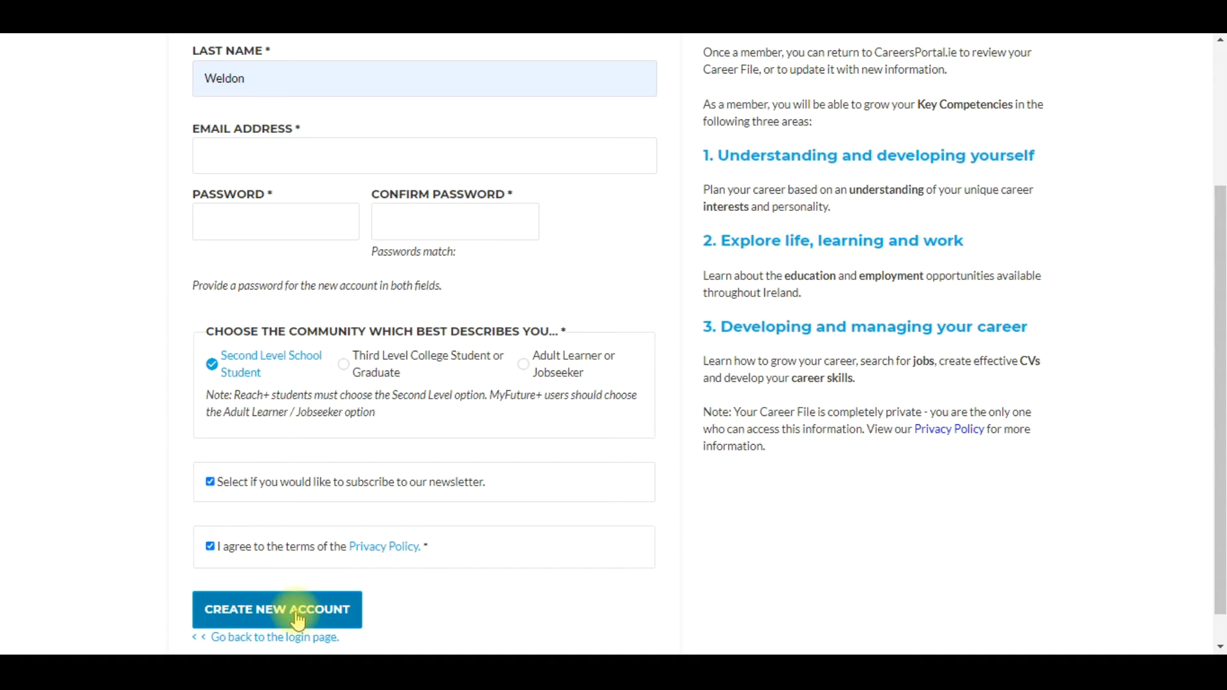
click(277, 610)
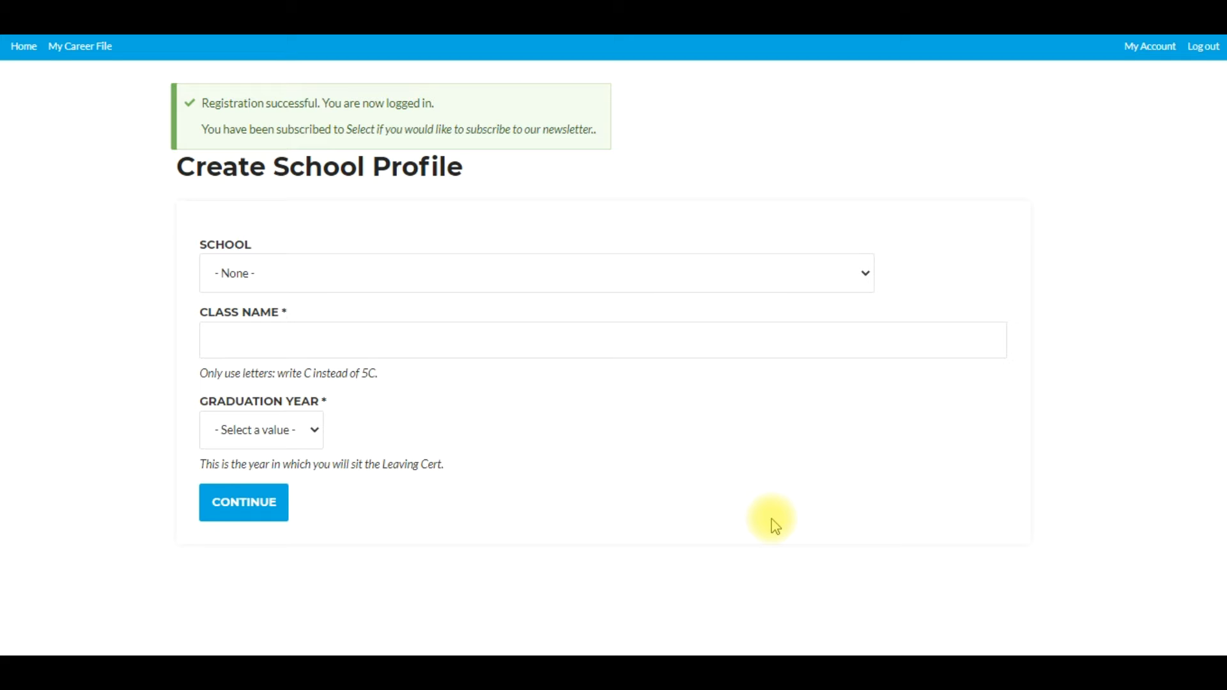
mouse_move(390, 289)
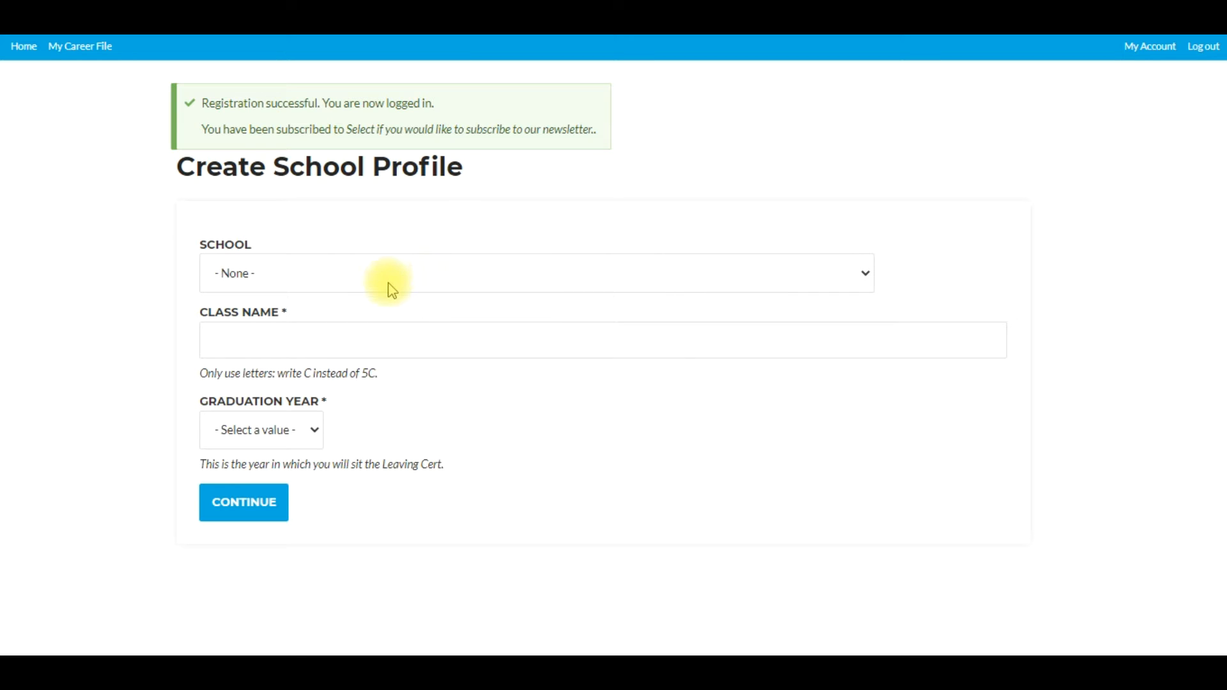
Select Durrow Comprehensive, Main Street, Durrow from the School dropdown list
click(392, 288)
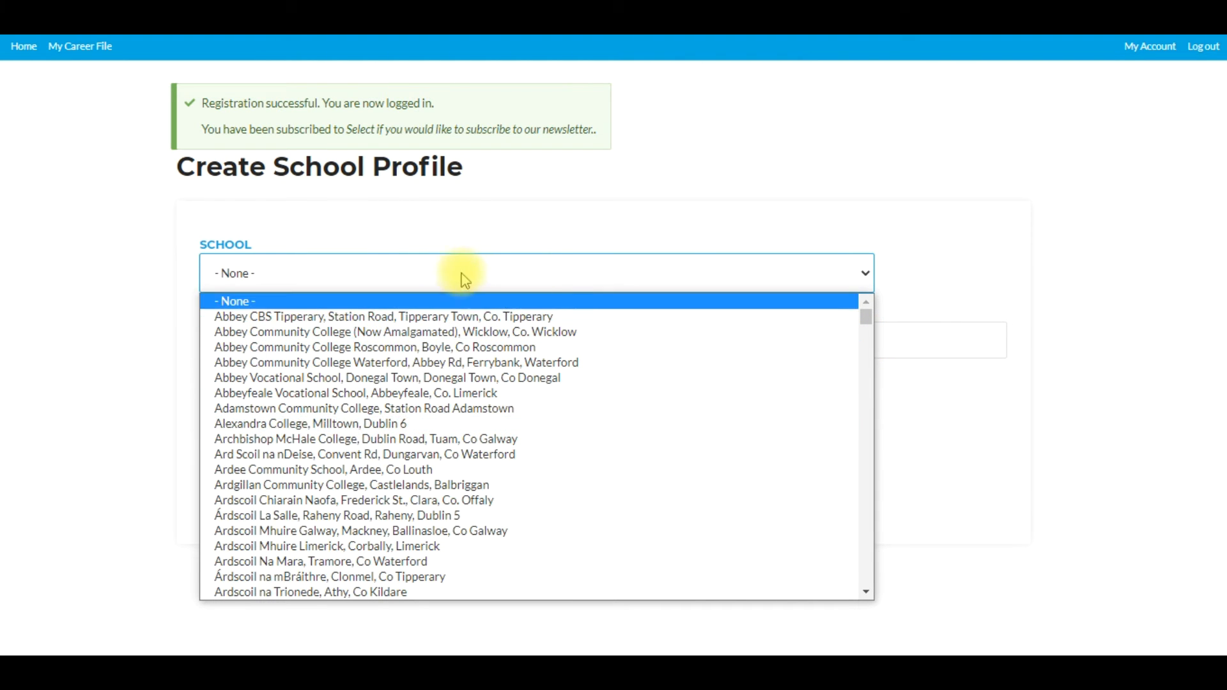
mouse_move(493, 463)
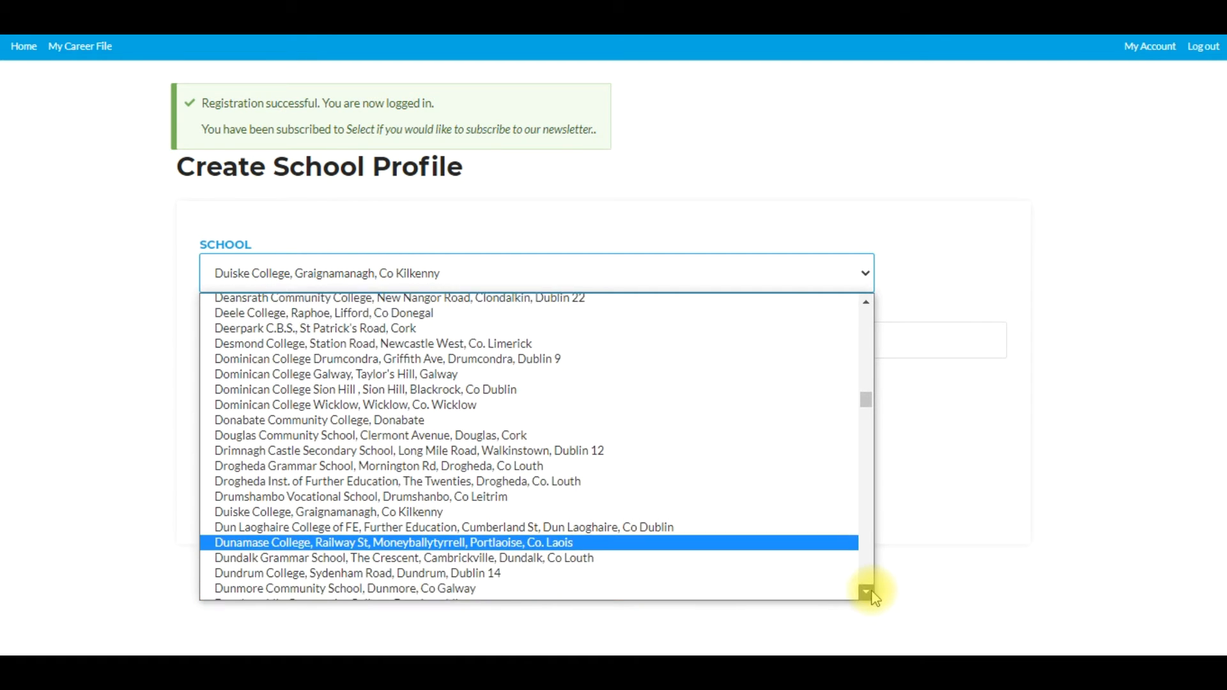
scroll(down, 3)
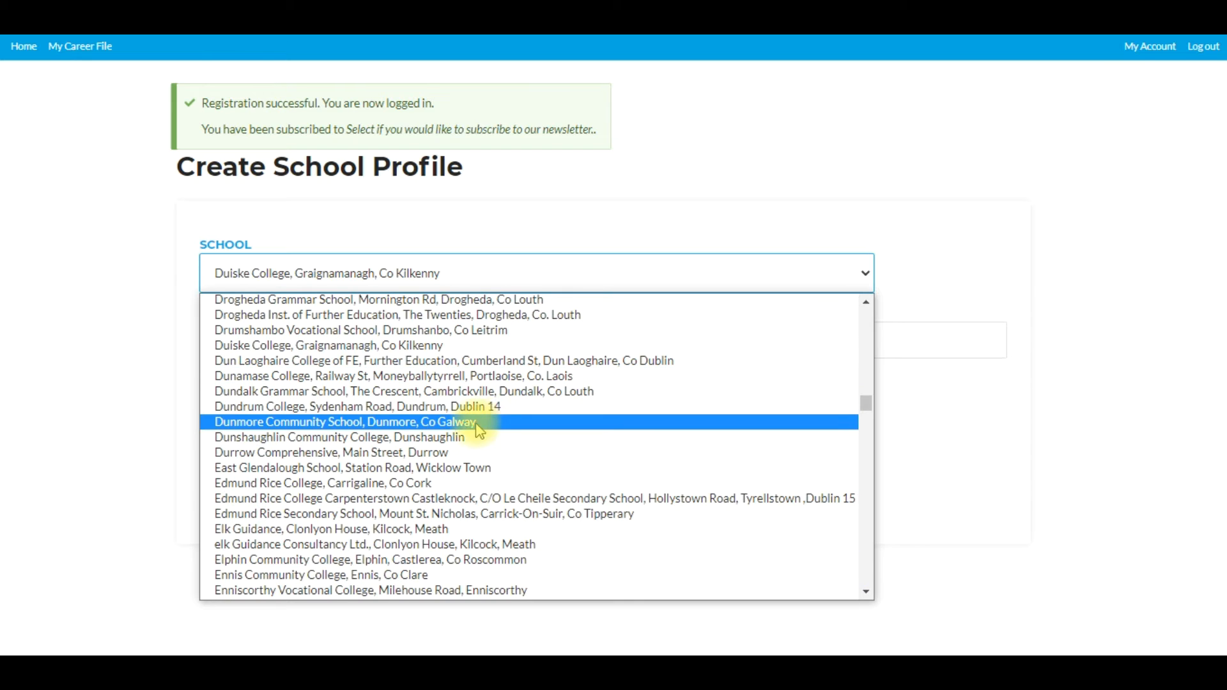
mouse_move(441, 403)
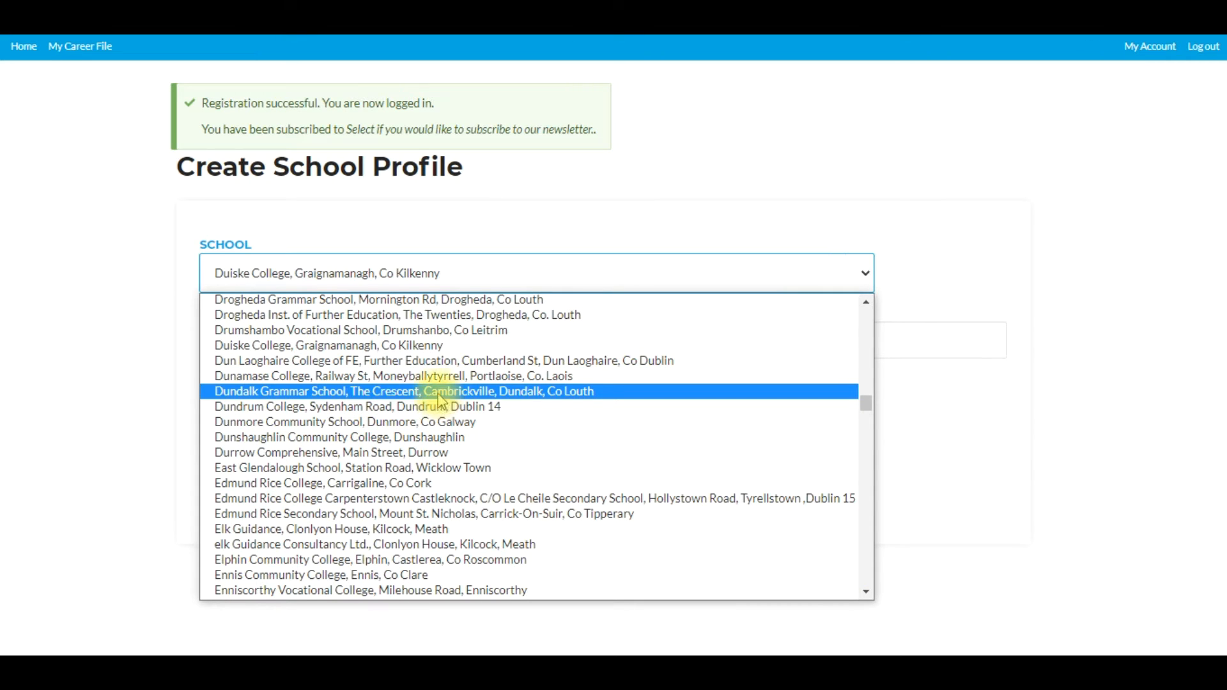
mouse_move(422, 451)
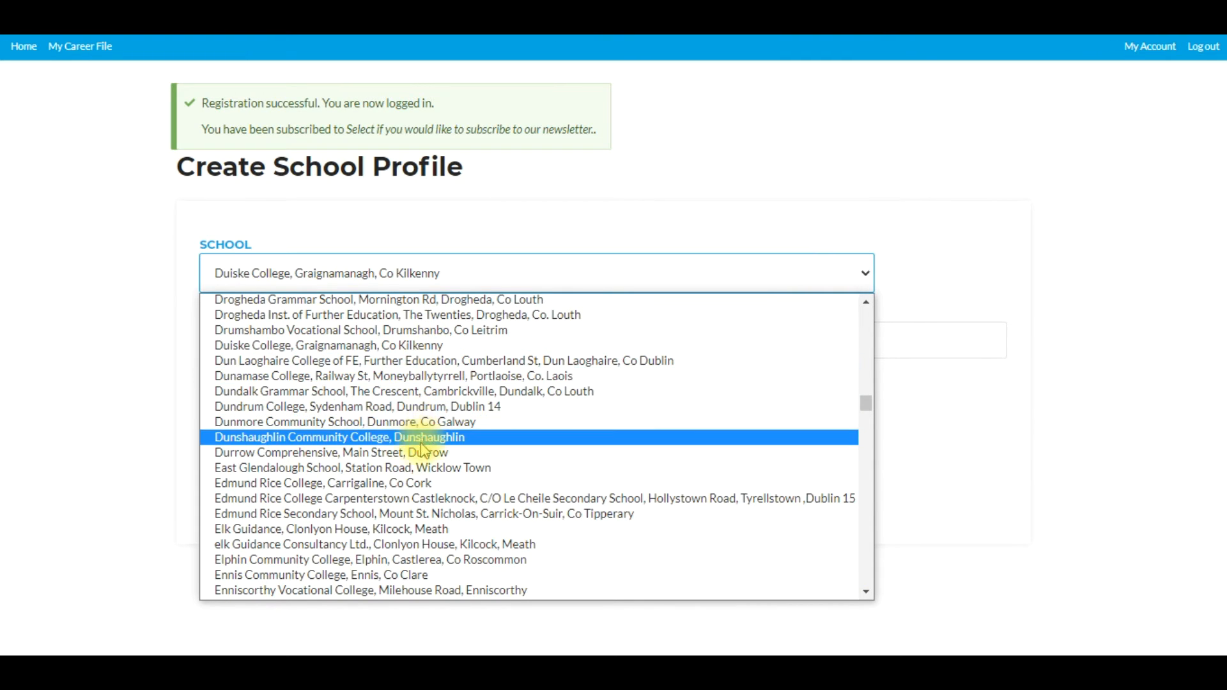
click(331, 452)
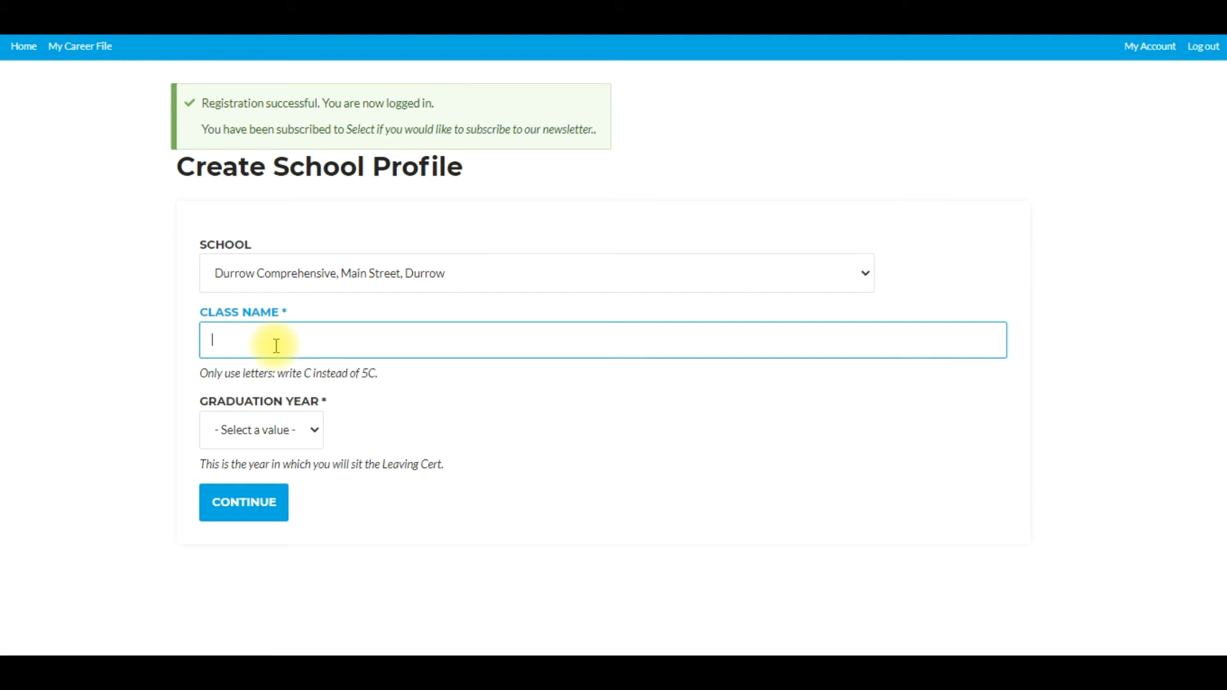
Enter class name 5, choose graduation year Class of 2021, and continue
text(5)
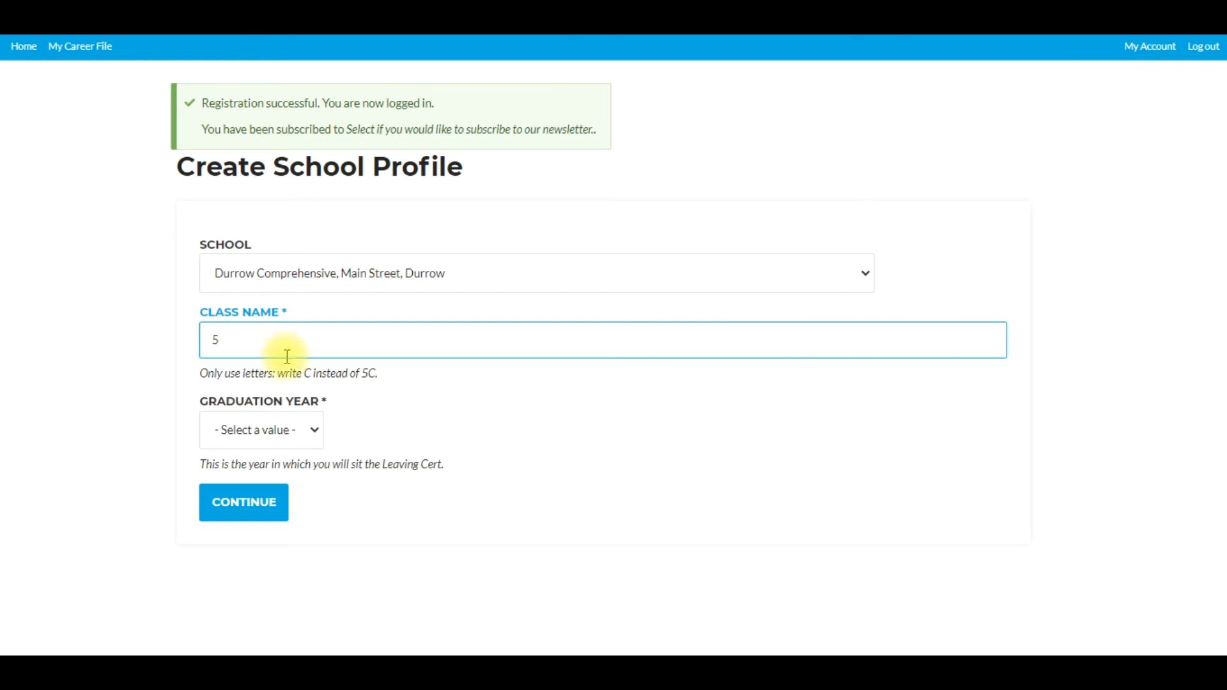
click(262, 429)
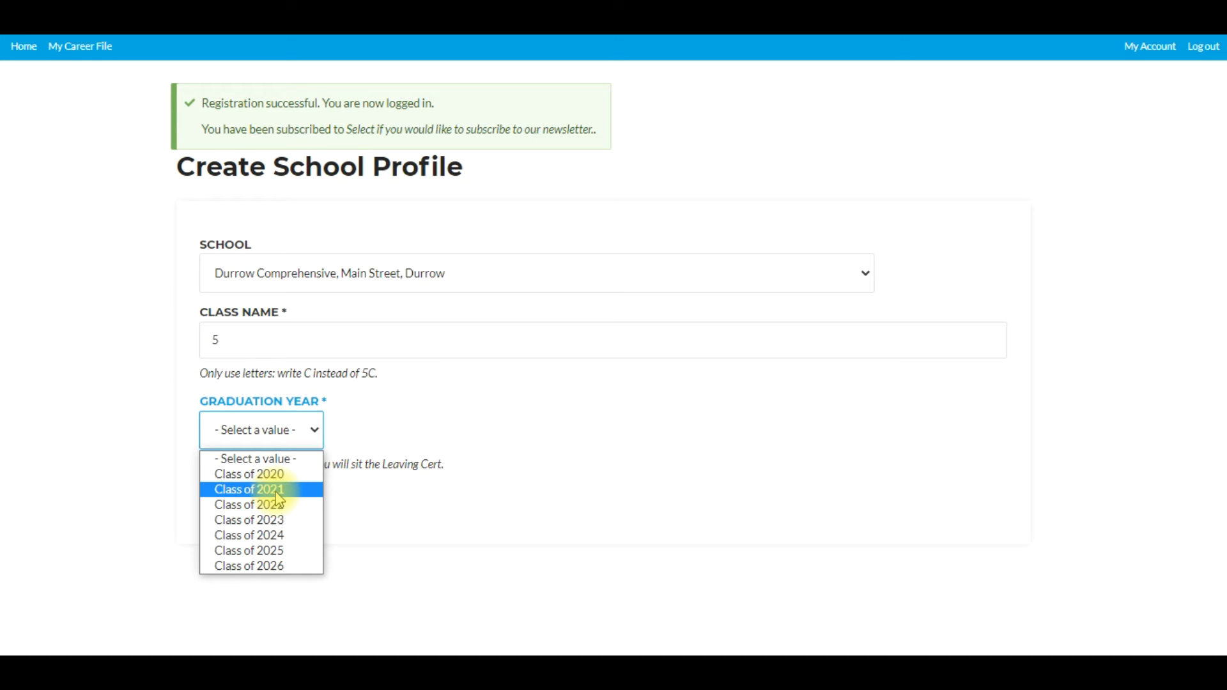
click(248, 489)
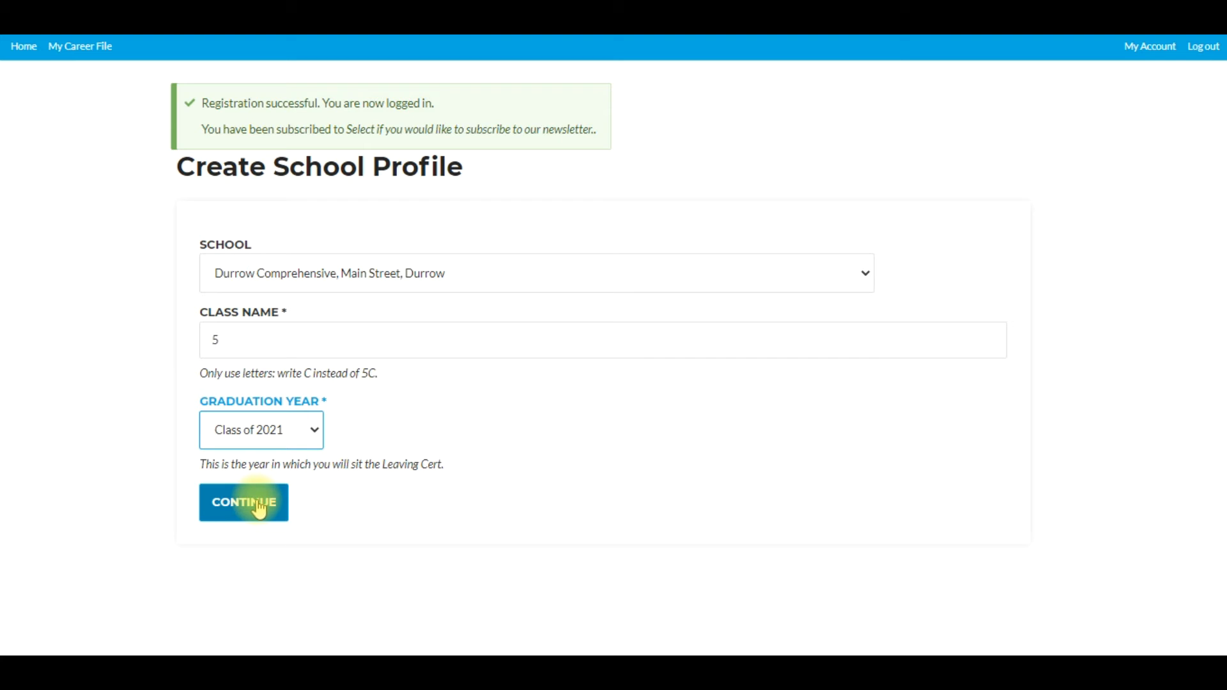
click(243, 502)
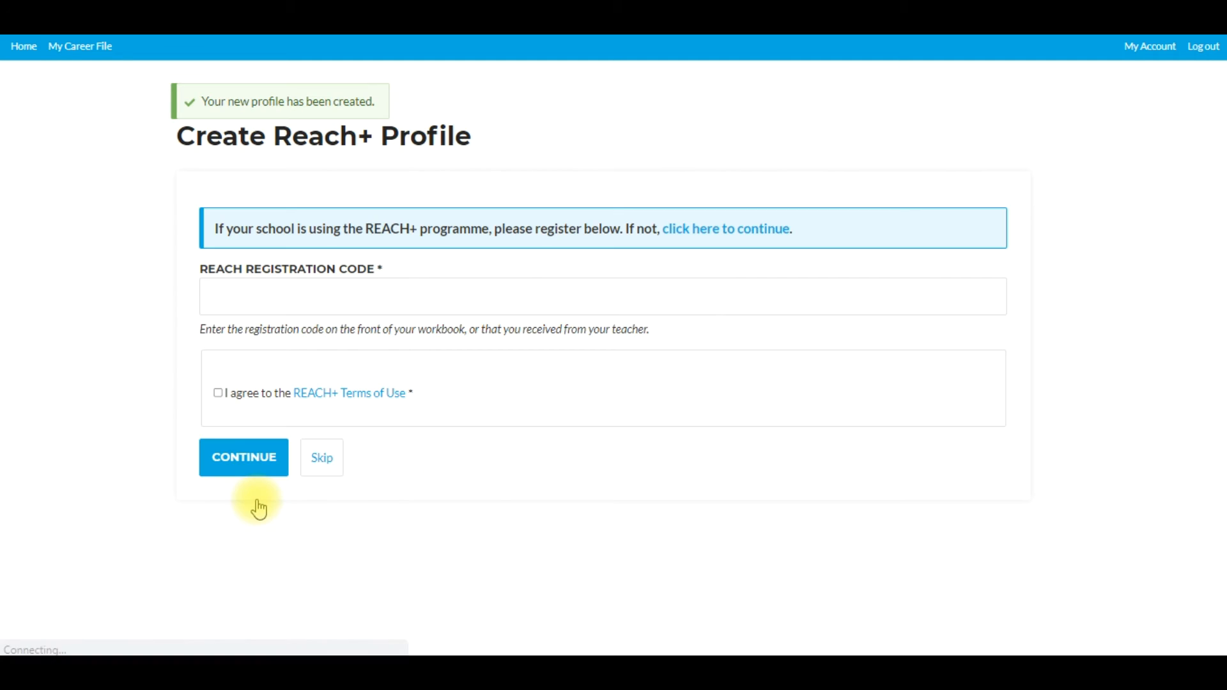
mouse_move(539, 423)
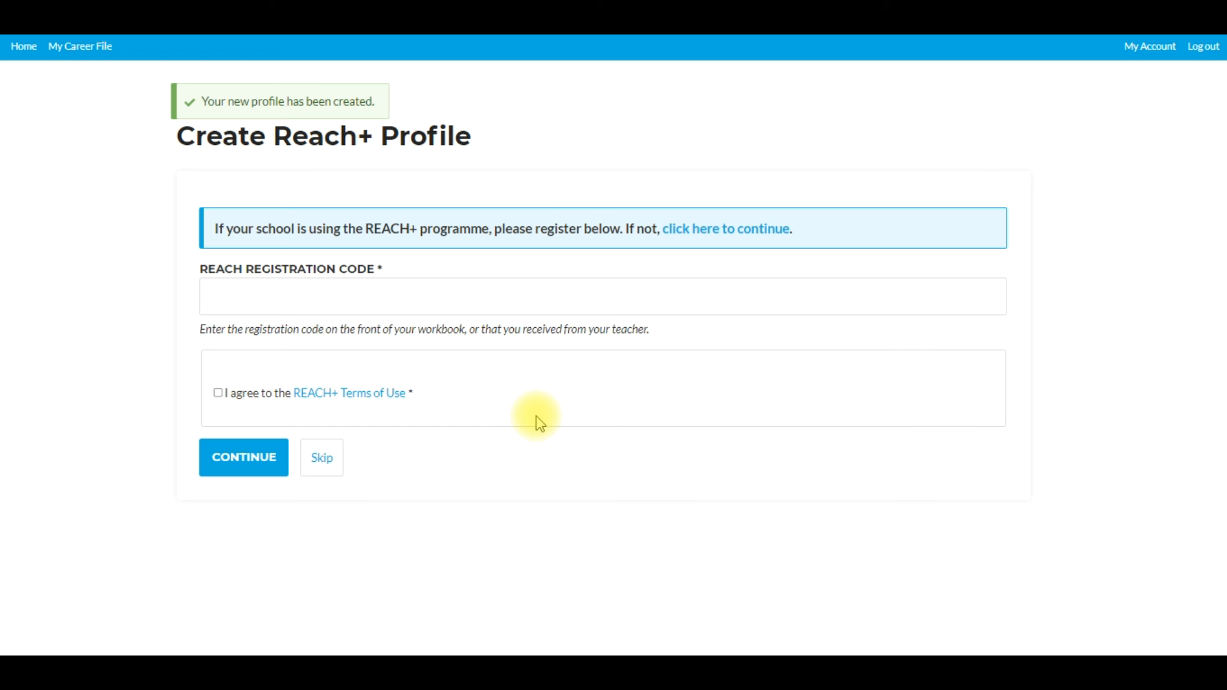
mouse_move(500, 395)
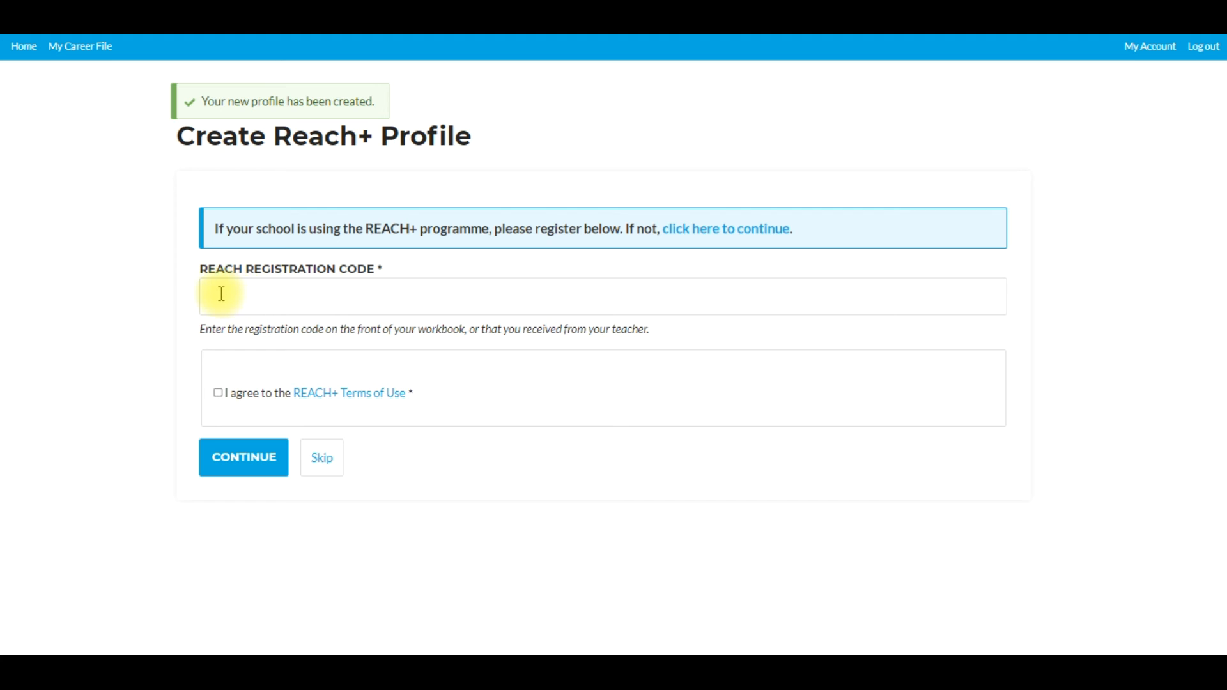
click(259, 295)
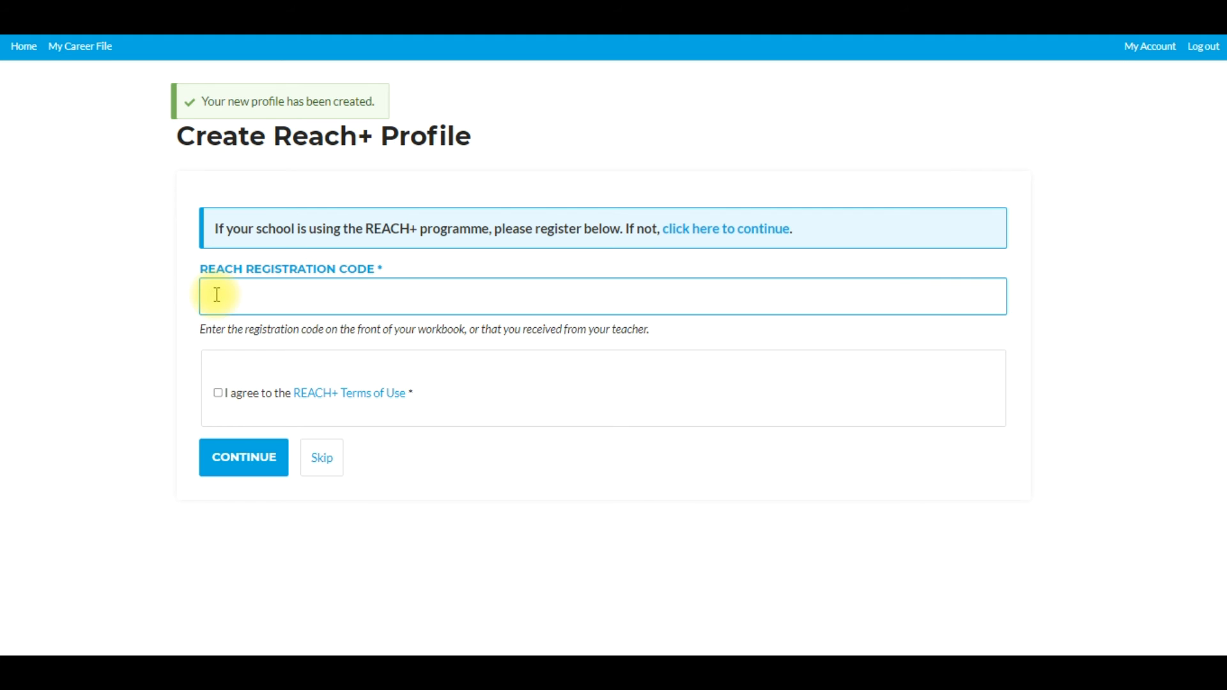
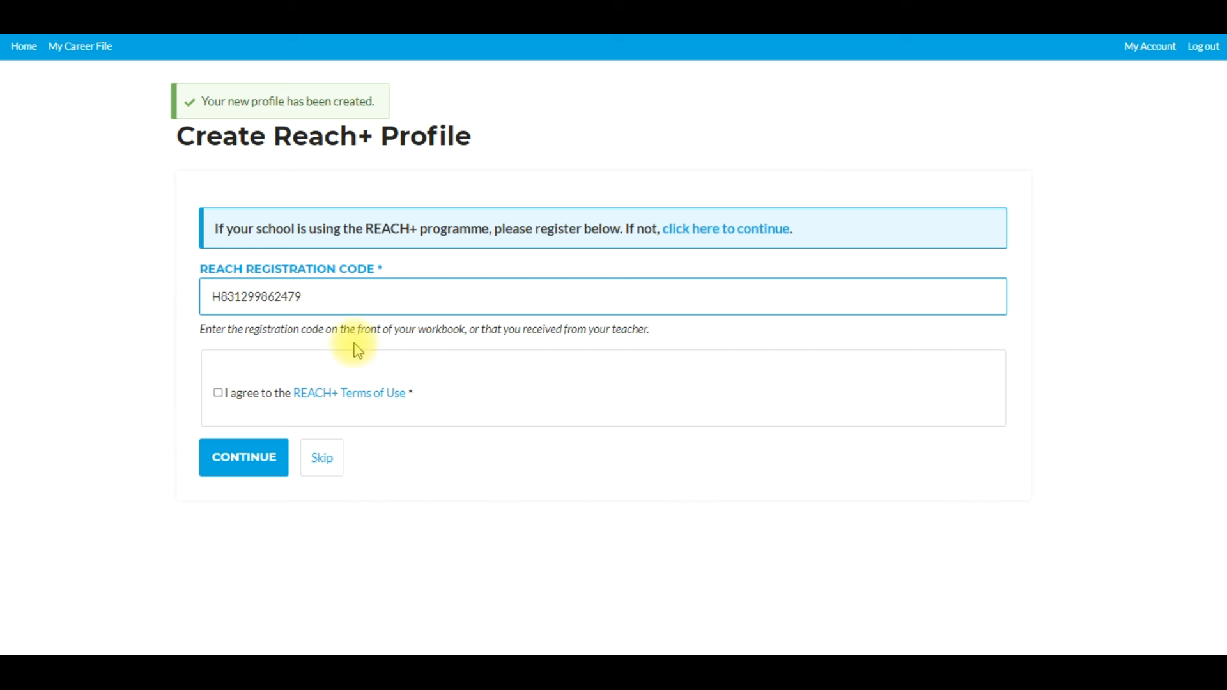
mouse_move(245, 398)
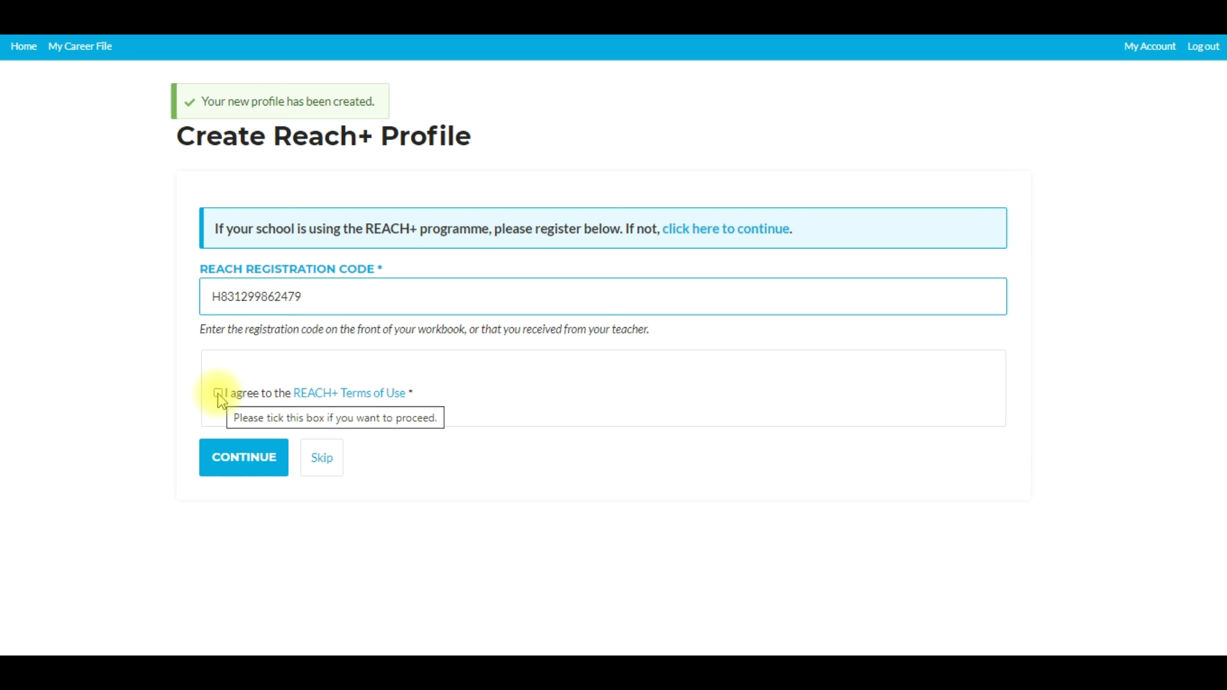
click(218, 393)
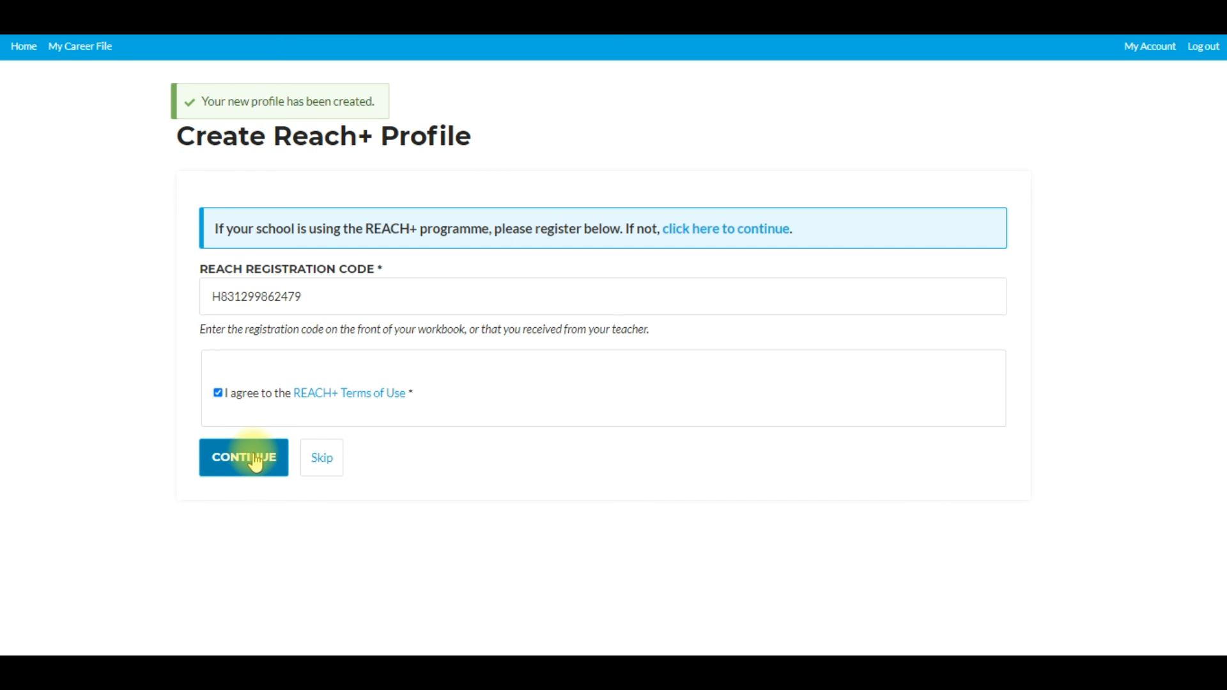
click(244, 458)
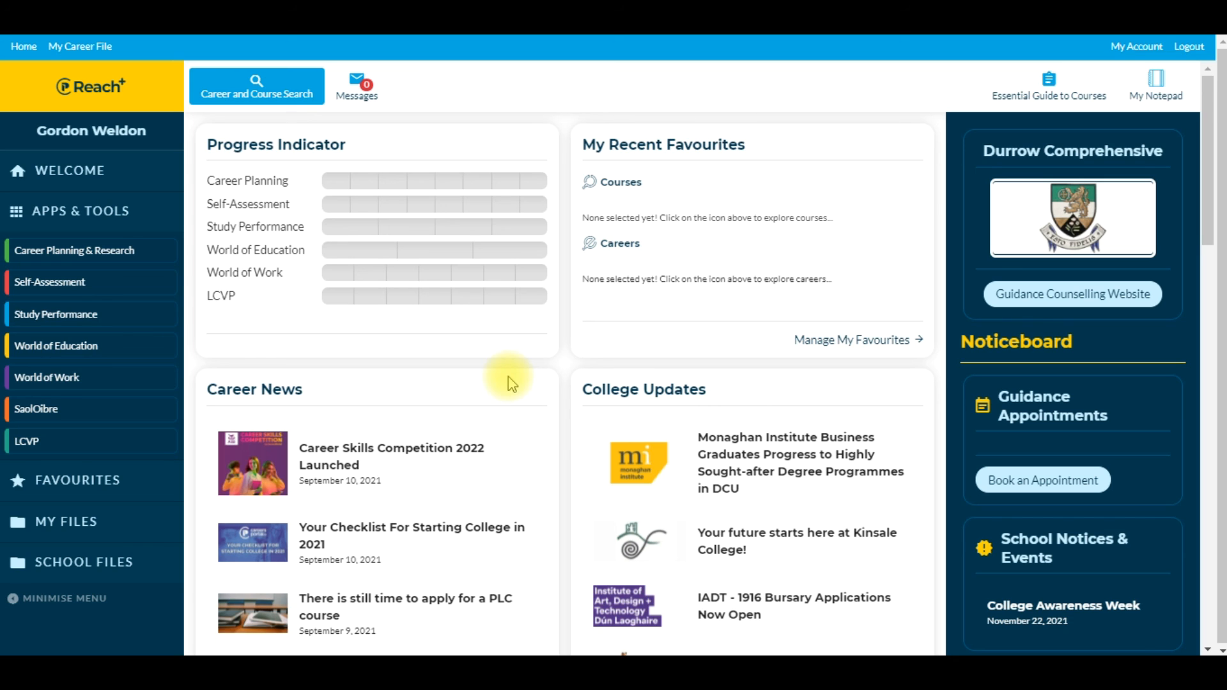
mouse_move(825, 378)
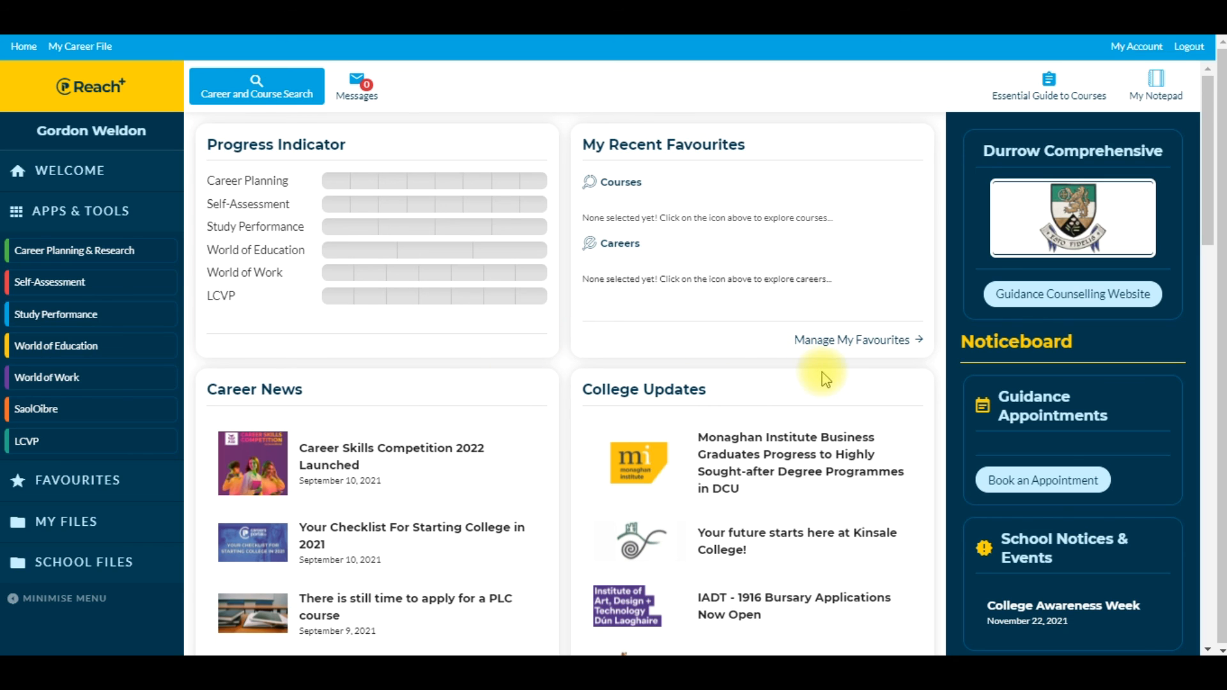